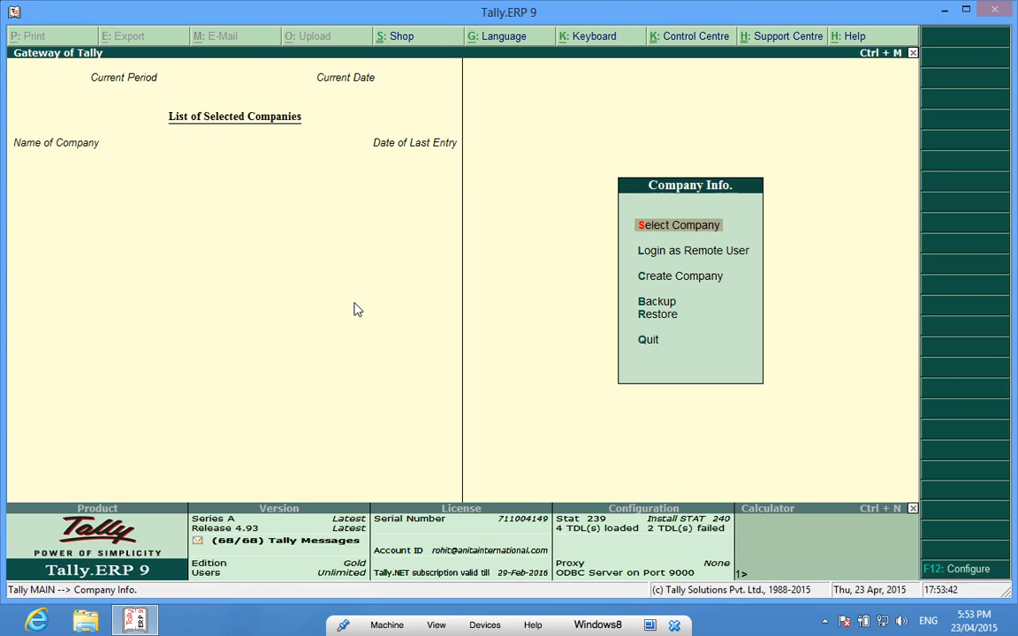
# Load Anita International Demo Company for the 1-4-2015 to 31-3-2016 period.
pyautogui.click(678, 224)
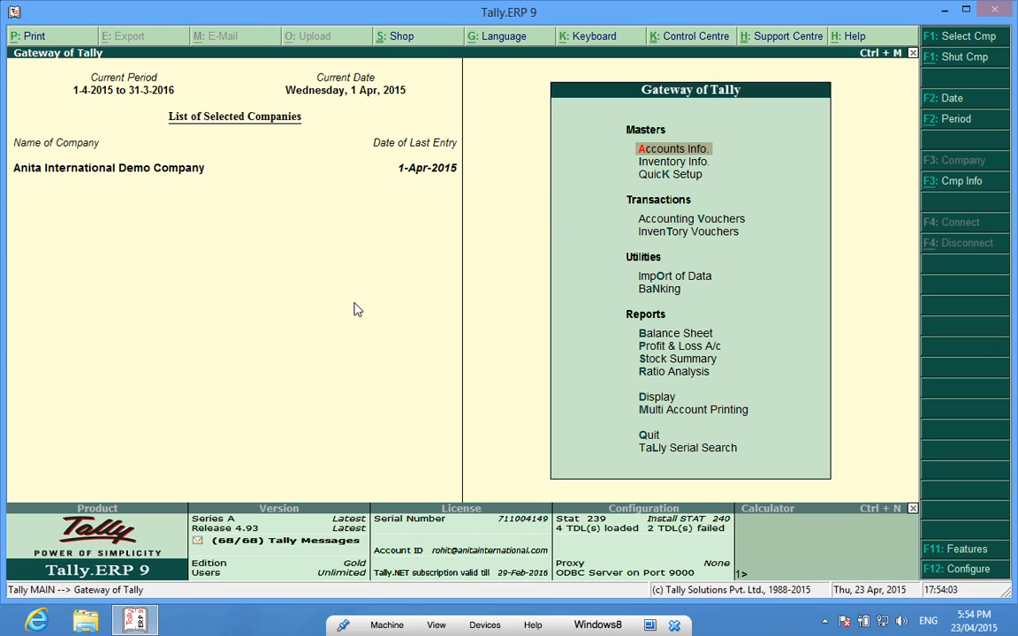
pyautogui.click(657, 396)
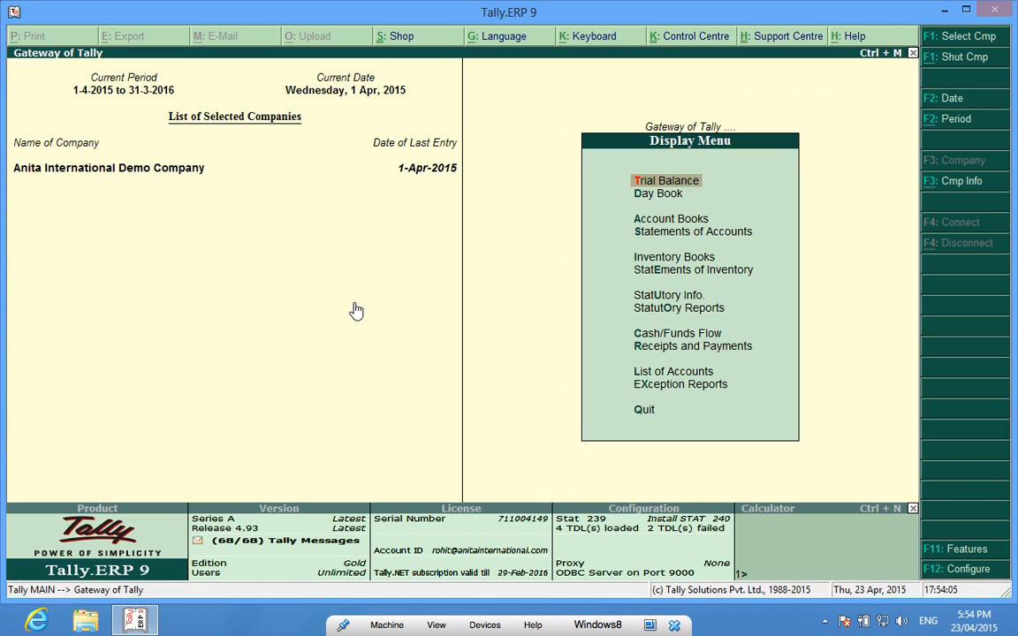
pyautogui.click(659, 194)
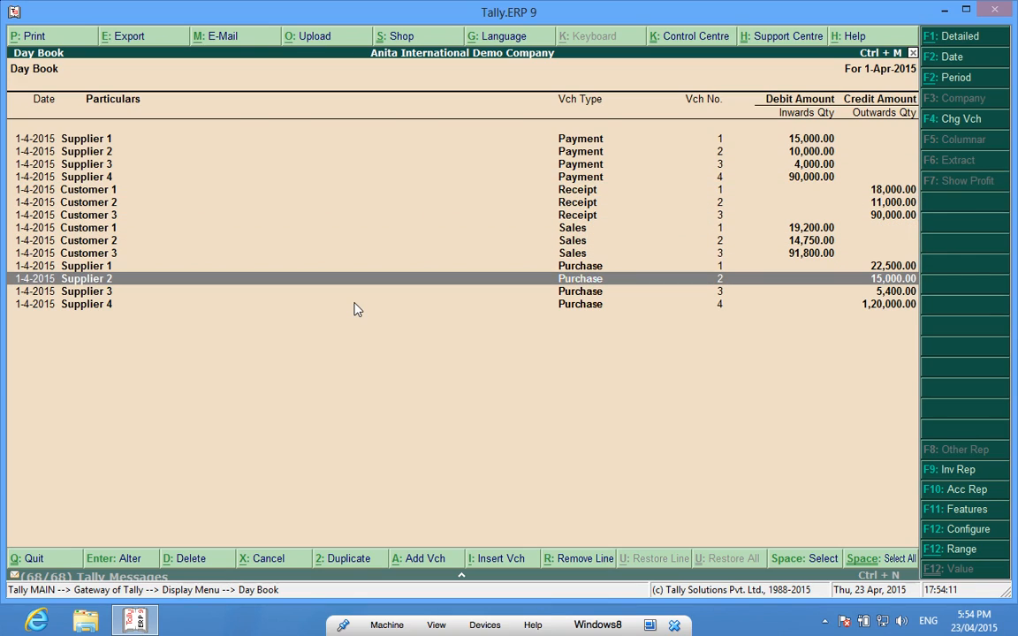
pyautogui.press('Down')
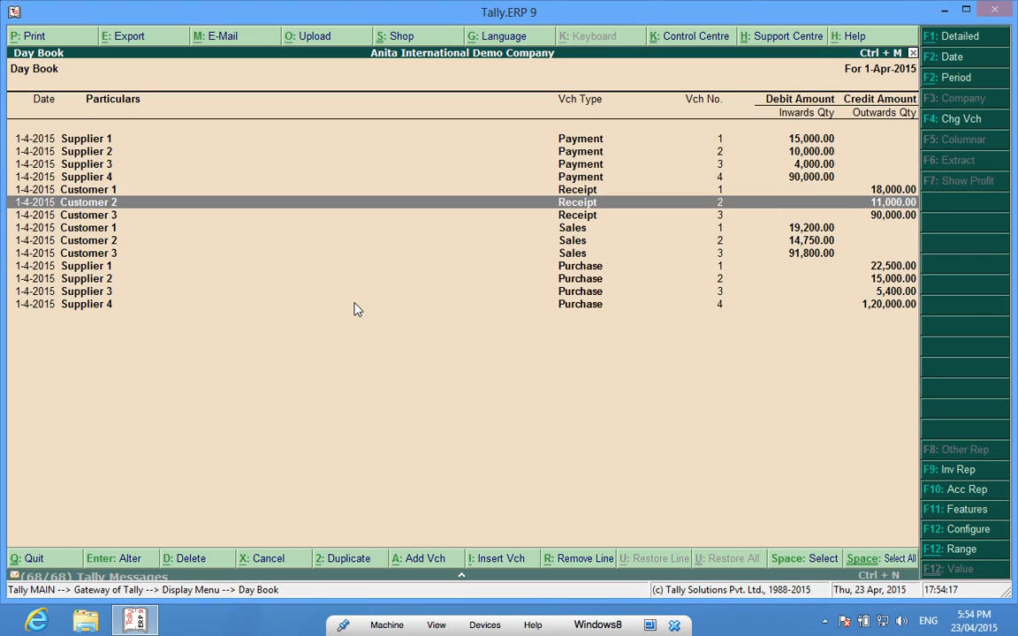
pyautogui.press('Down')
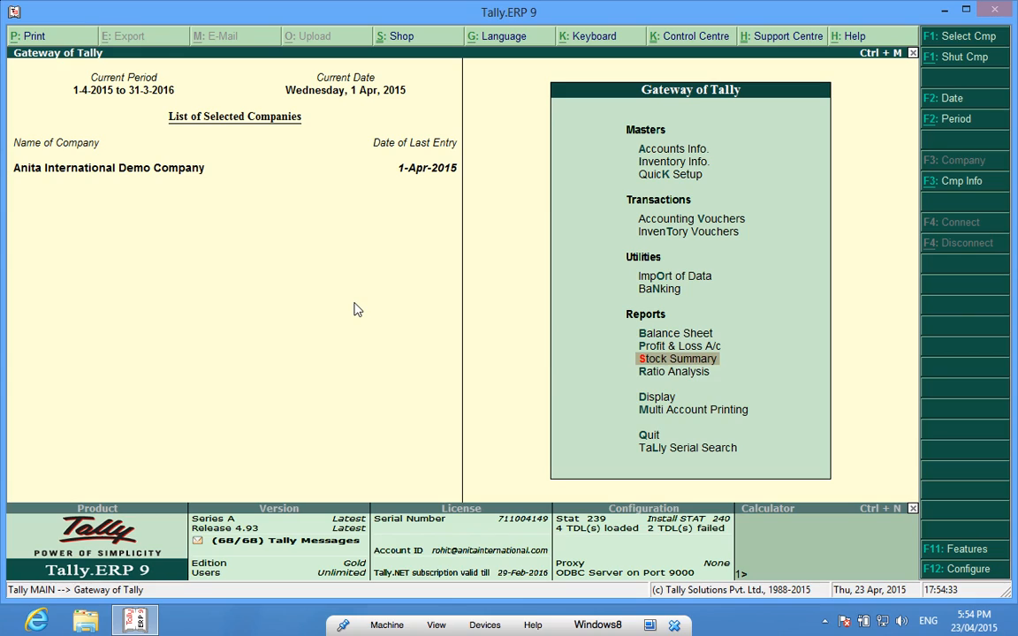
# Go to Display > Inventory Books > Movement Analysis > Stock Item Analysis.
pyautogui.click(657, 397)
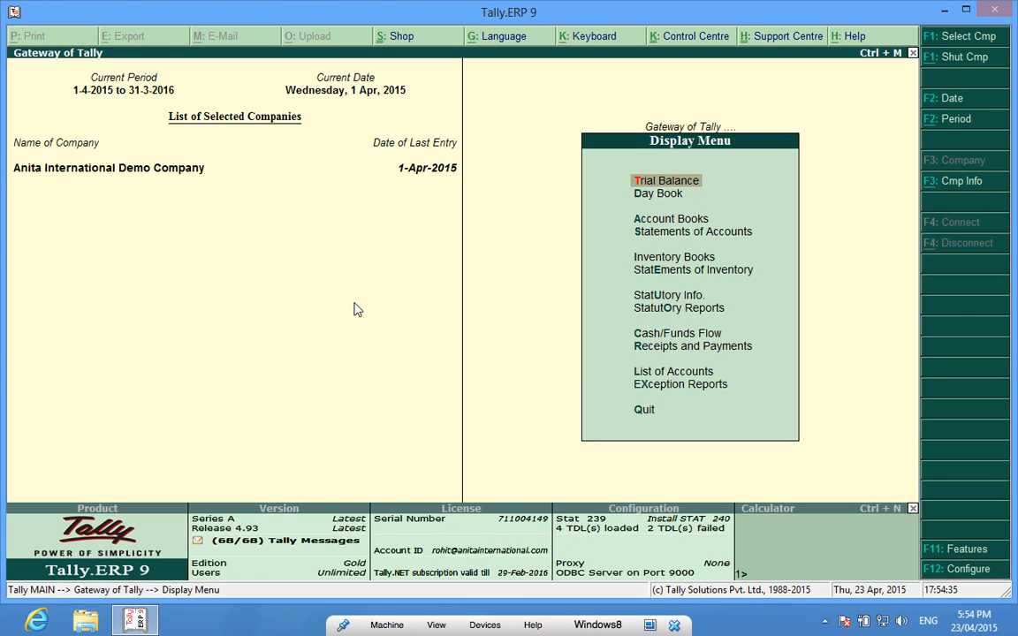
pyautogui.click(674, 257)
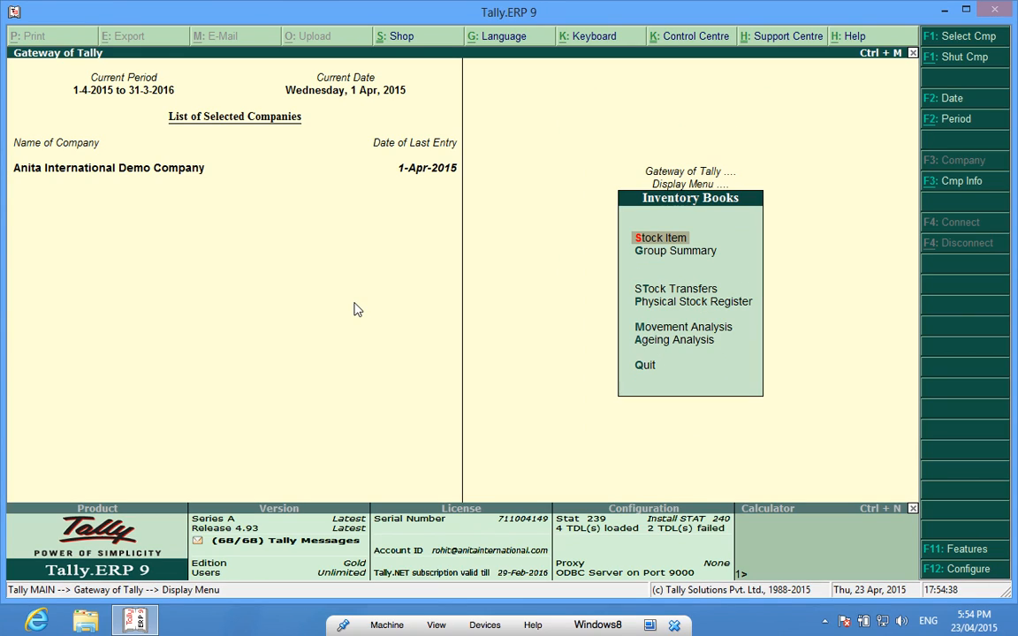
pyautogui.click(683, 327)
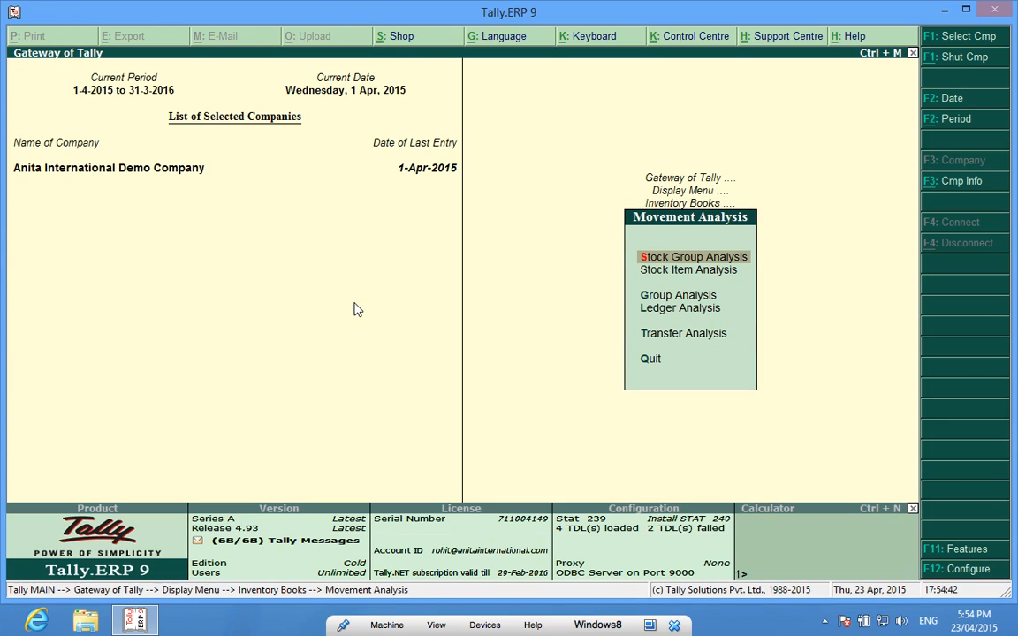
pyautogui.press('Down')
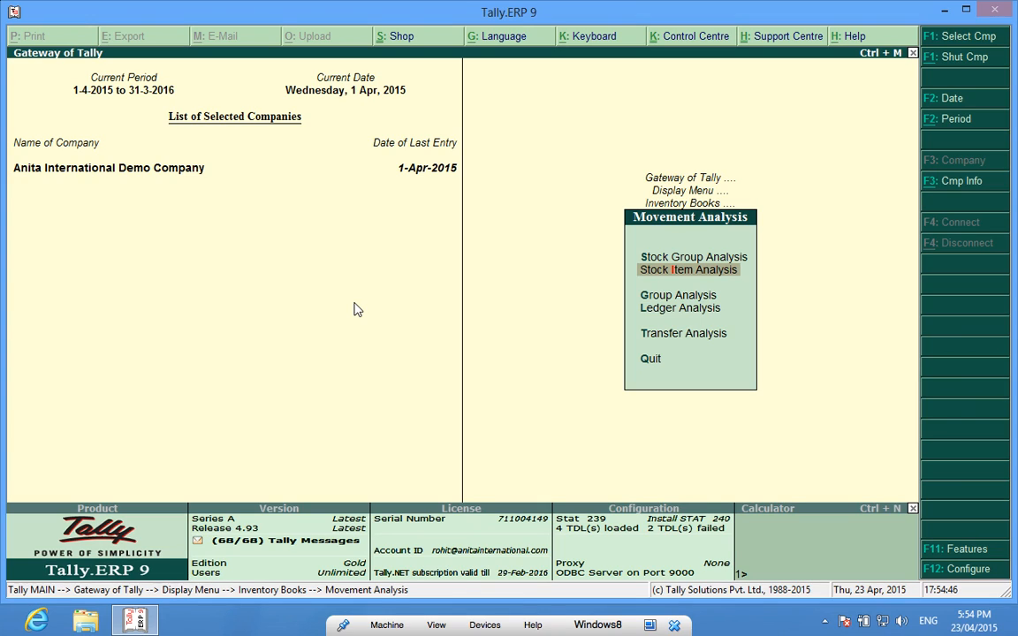
pyautogui.click(687, 269)
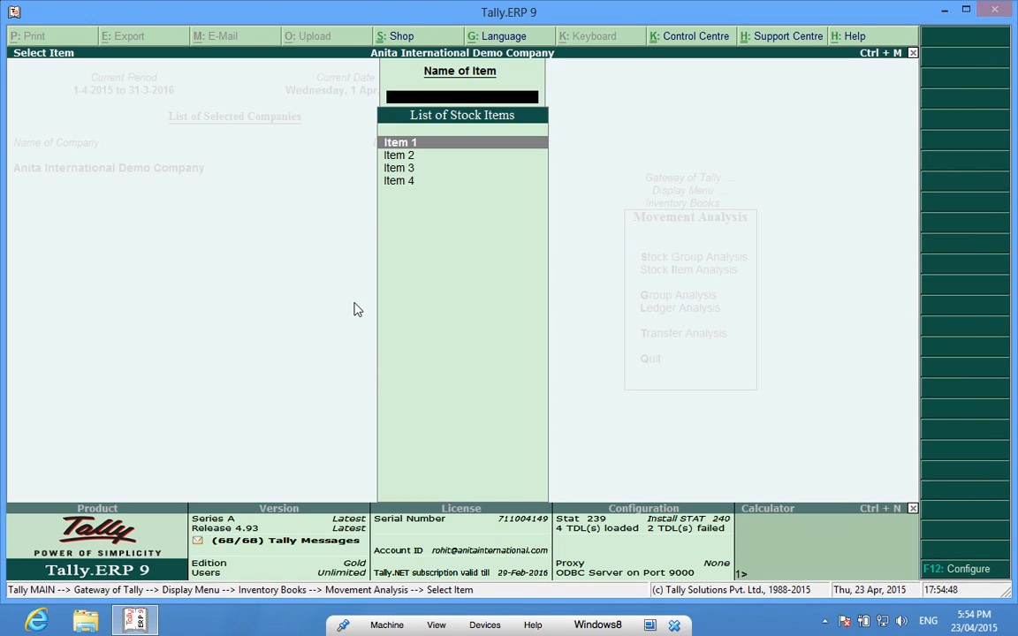
# View Item 1's movement analysis (15 in, 12 out) and exit to Movement Analysis.
pyautogui.click(398, 142)
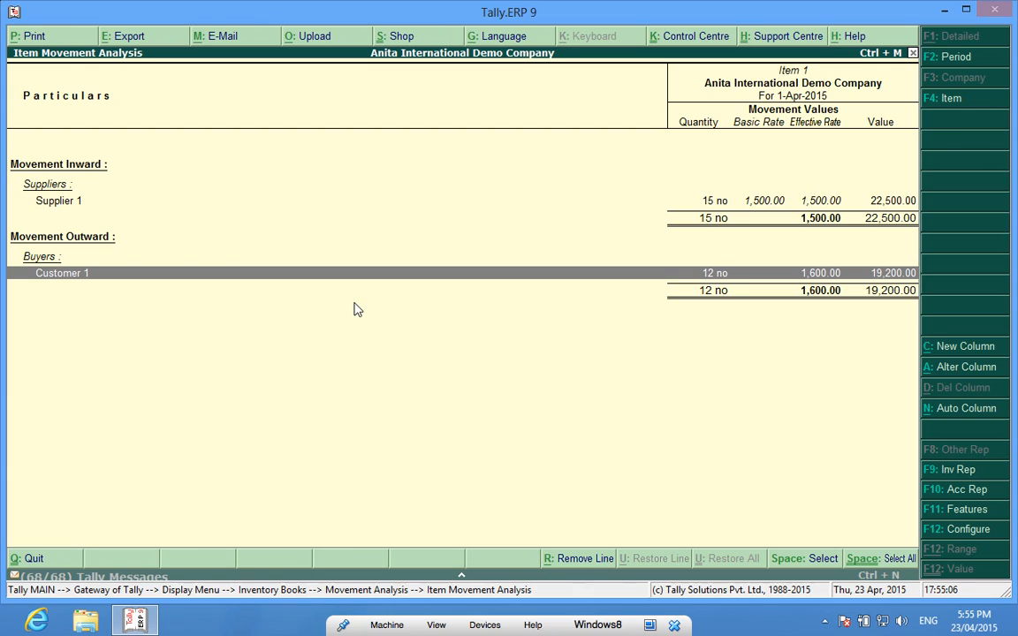
pyautogui.doubleClick(62, 273)
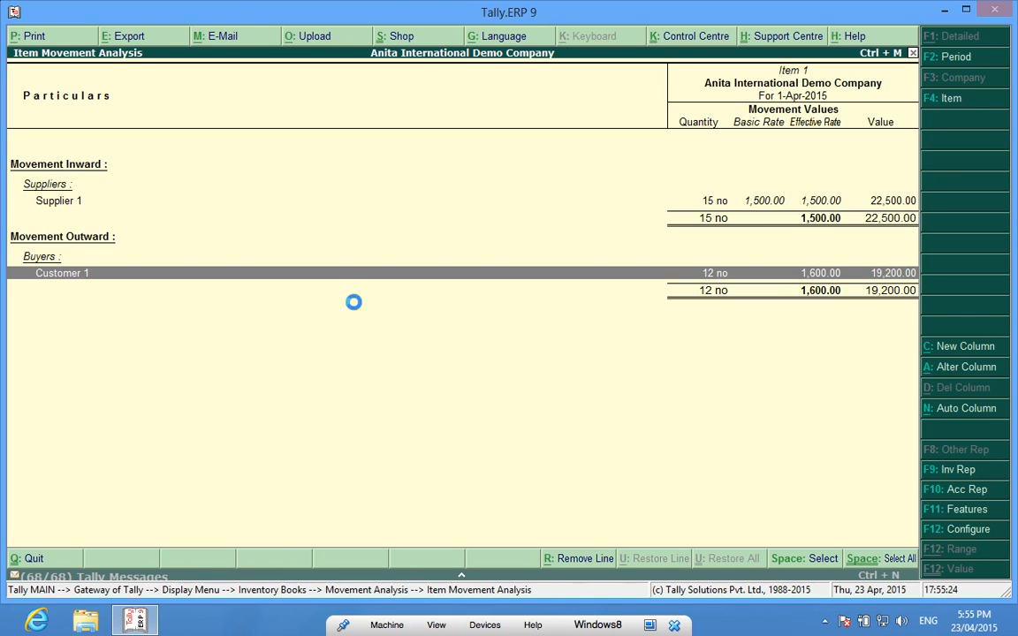
pyautogui.press('Escape')
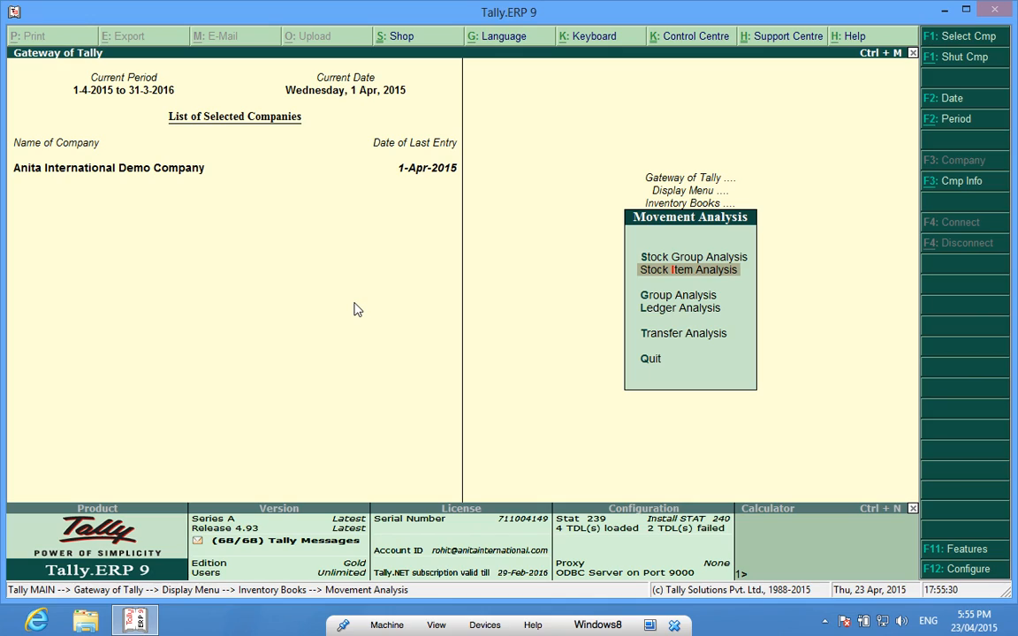
# Open the Group 1 stock group analysis: Items 1 and 2, 165 inward, 92 outward.
pyautogui.press('Up')
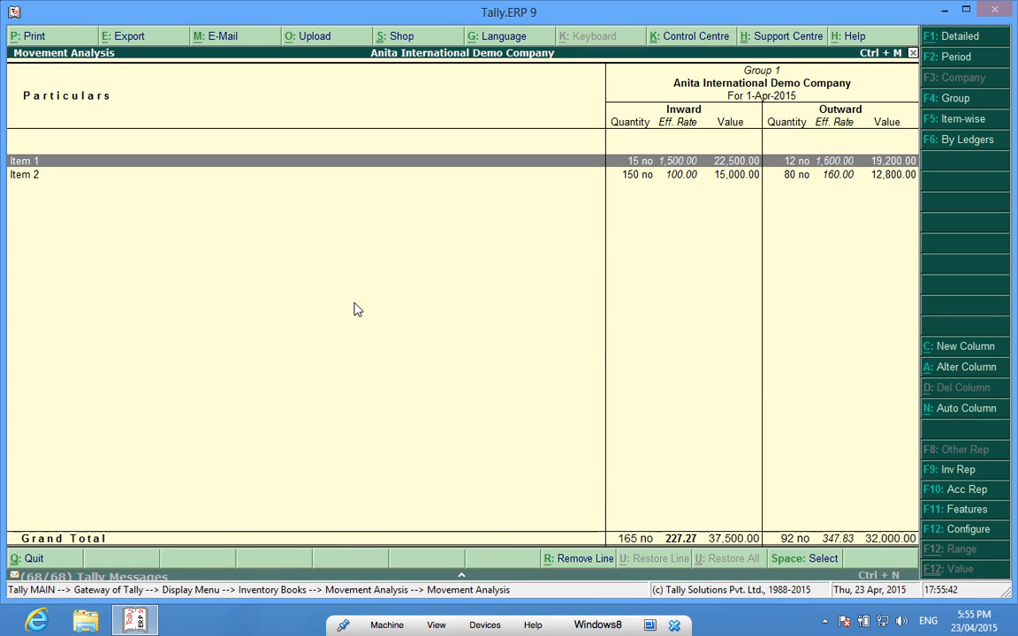
pyautogui.moveTo(577, 204)
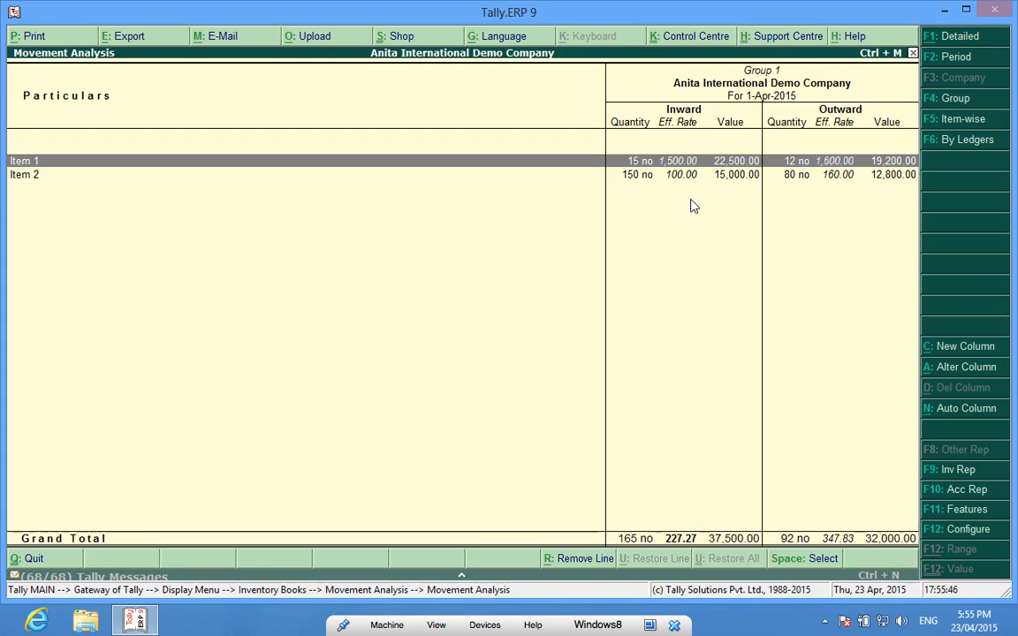
pyautogui.moveTo(841, 204)
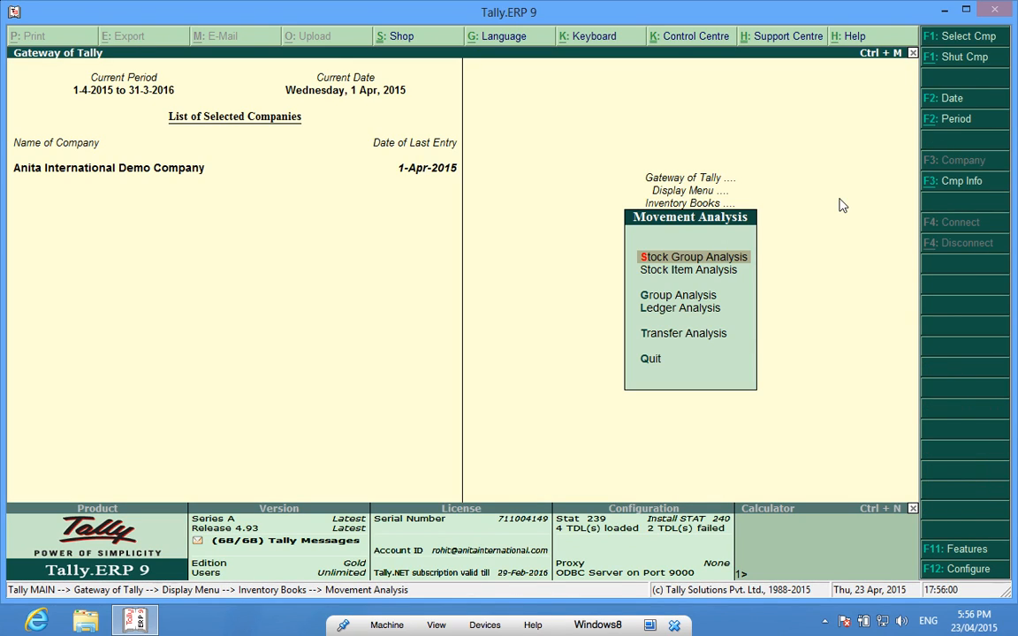
# Open the Sundry Debtors group analysis showing Items 1–4 sales totalling 647 units.
pyautogui.press('down')
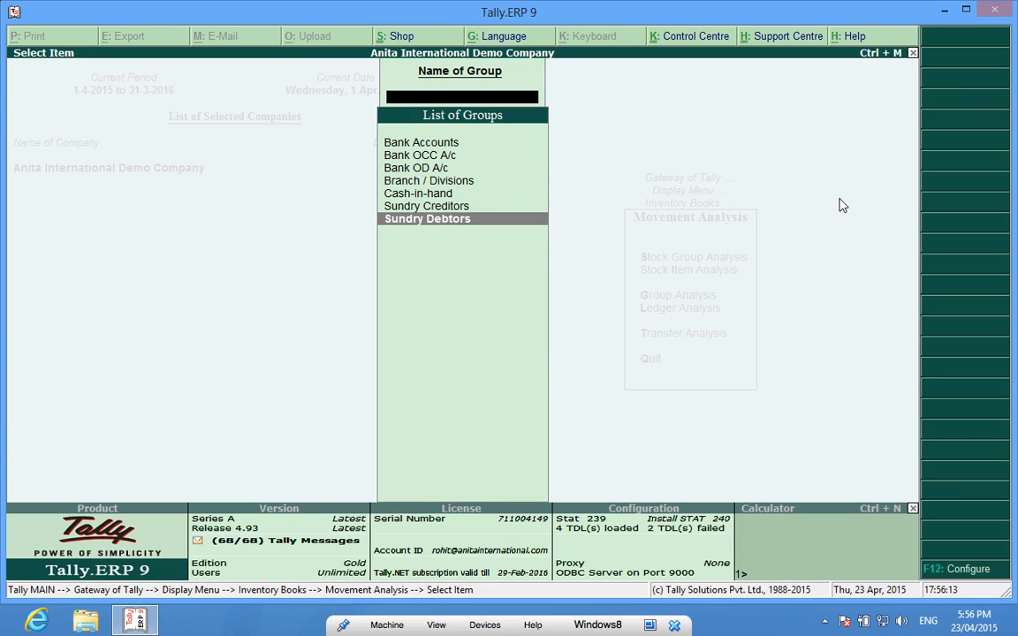
pyautogui.click(427, 218)
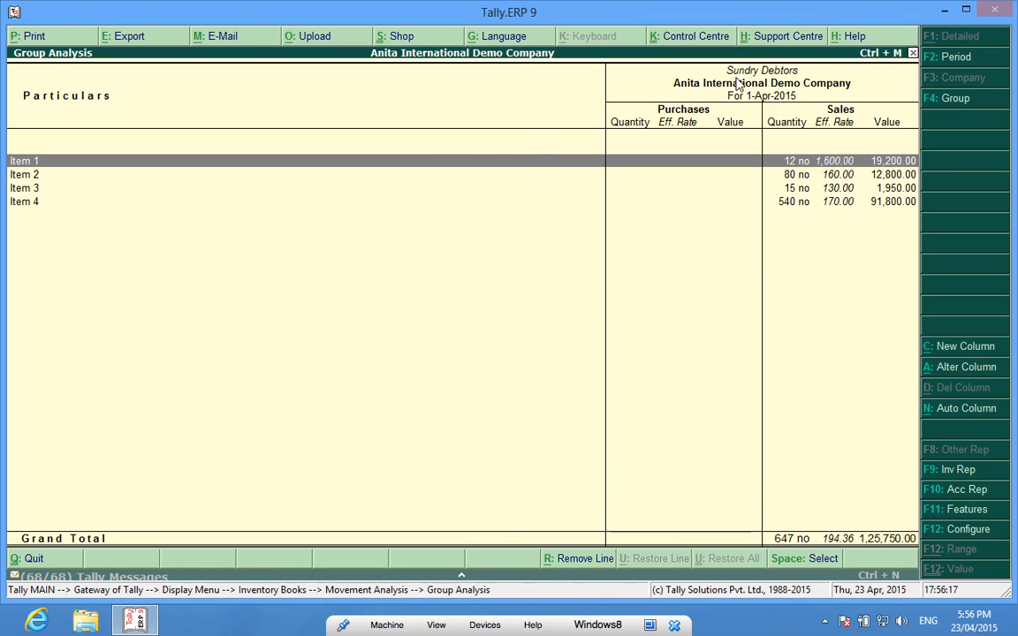
pyautogui.moveTo(150, 167)
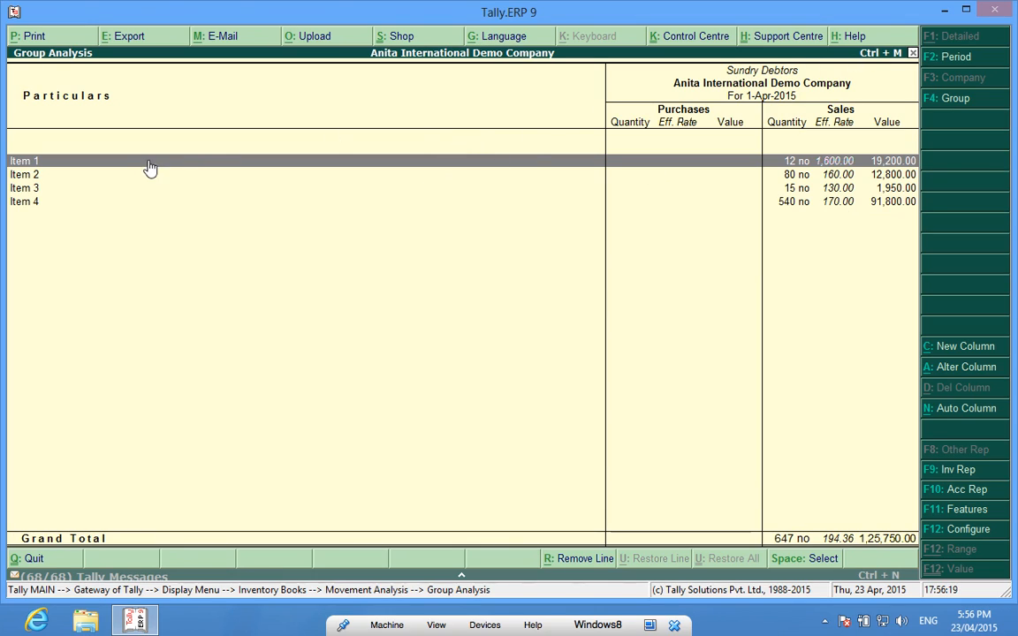
pyautogui.moveTo(42, 209)
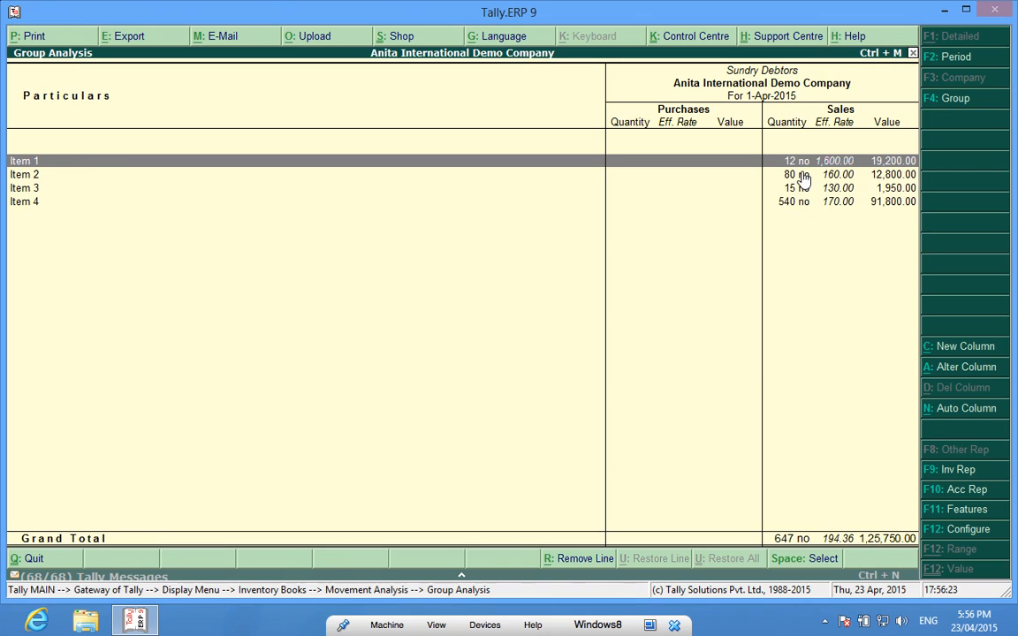
pyautogui.moveTo(806, 231)
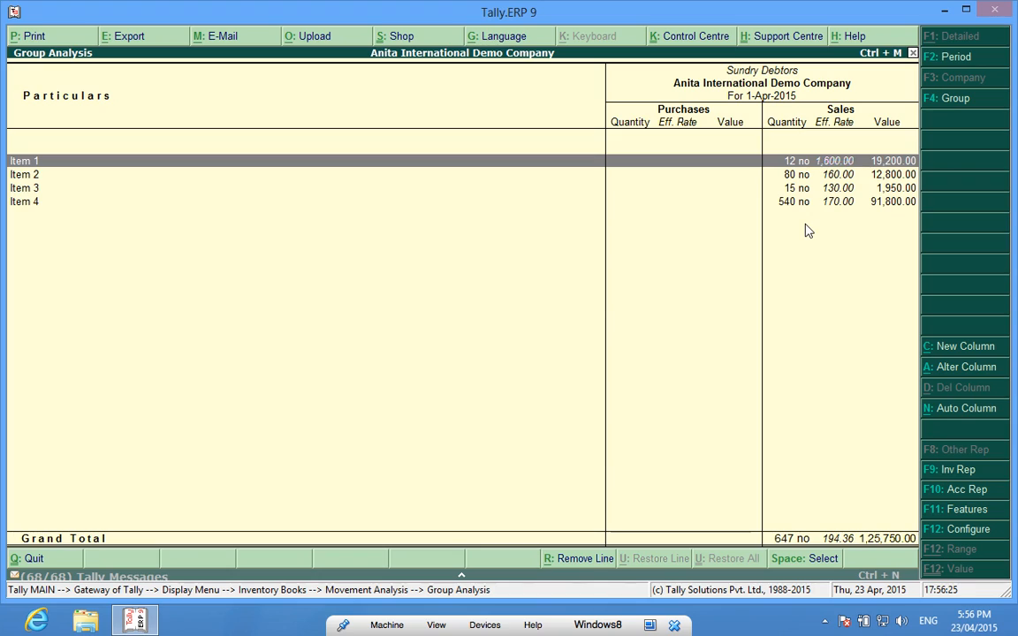
pyautogui.moveTo(881, 187)
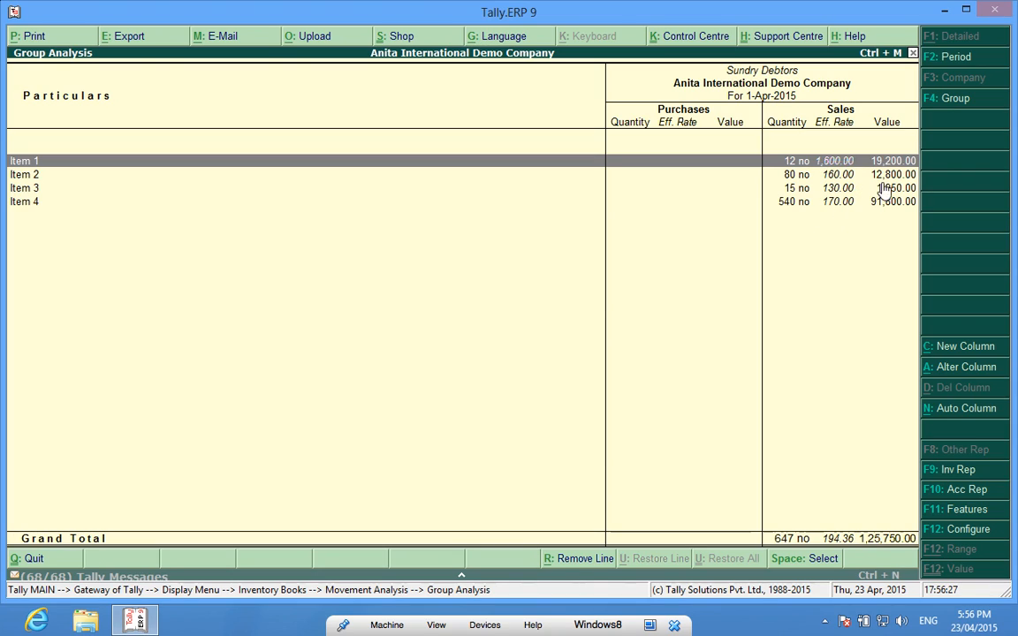
pyautogui.moveTo(910, 199)
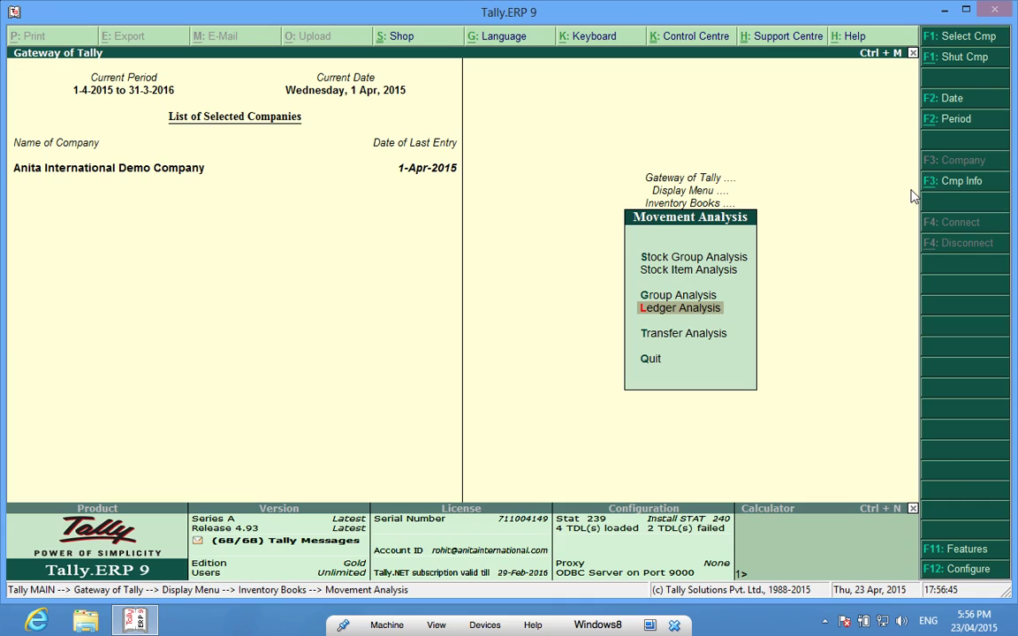
# View a ledger's movement analysis, then back out and decline quitting.
pyautogui.click(679, 307)
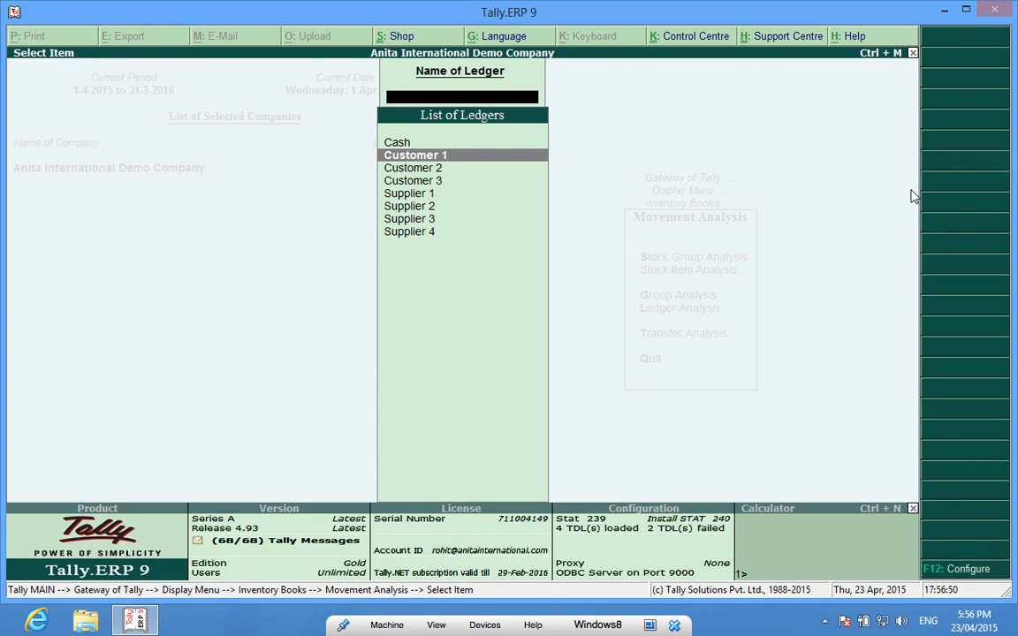
pyautogui.click(416, 155)
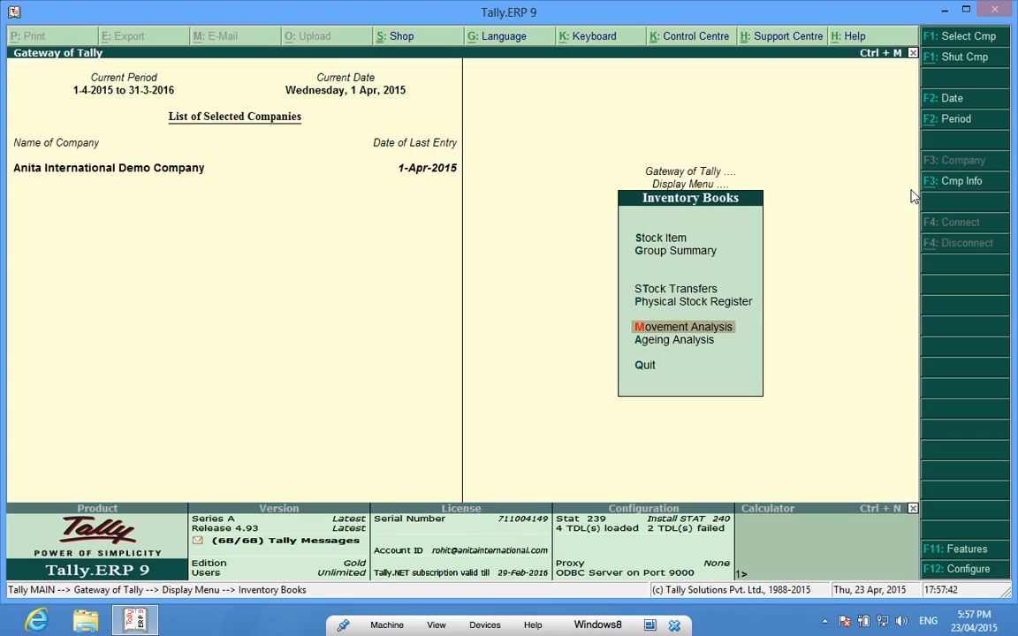
pyautogui.click(644, 365)
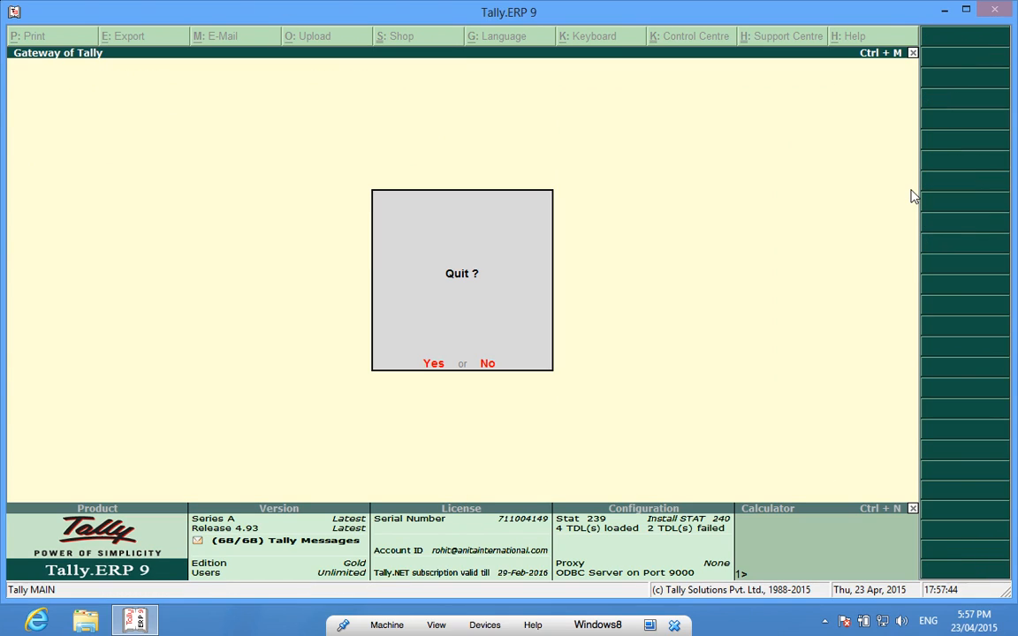
pyautogui.click(487, 363)
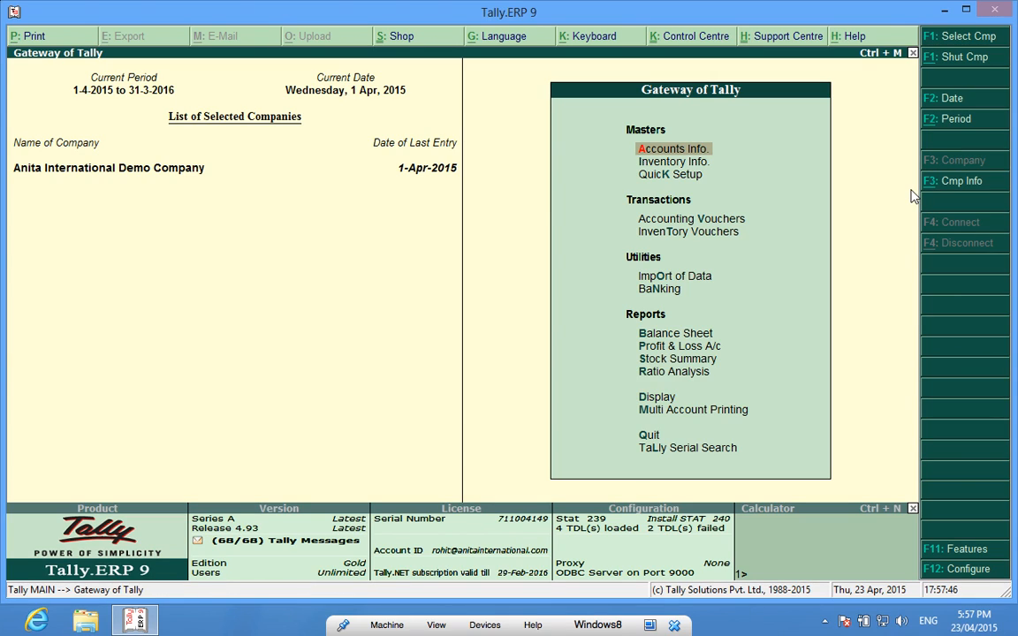